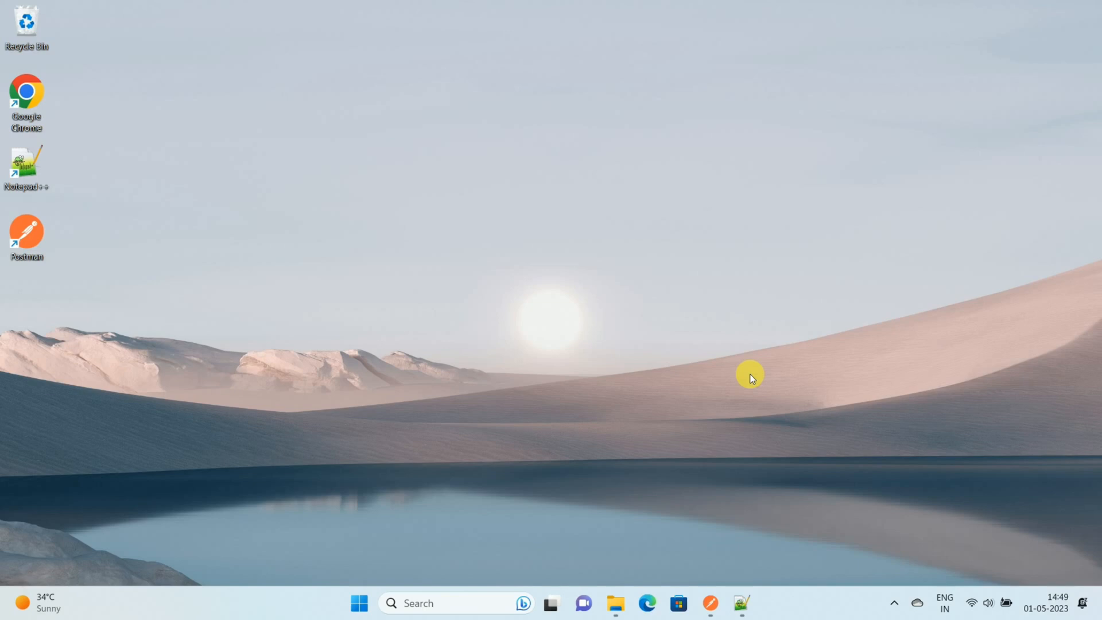
pyautogui.moveTo(5, 281)
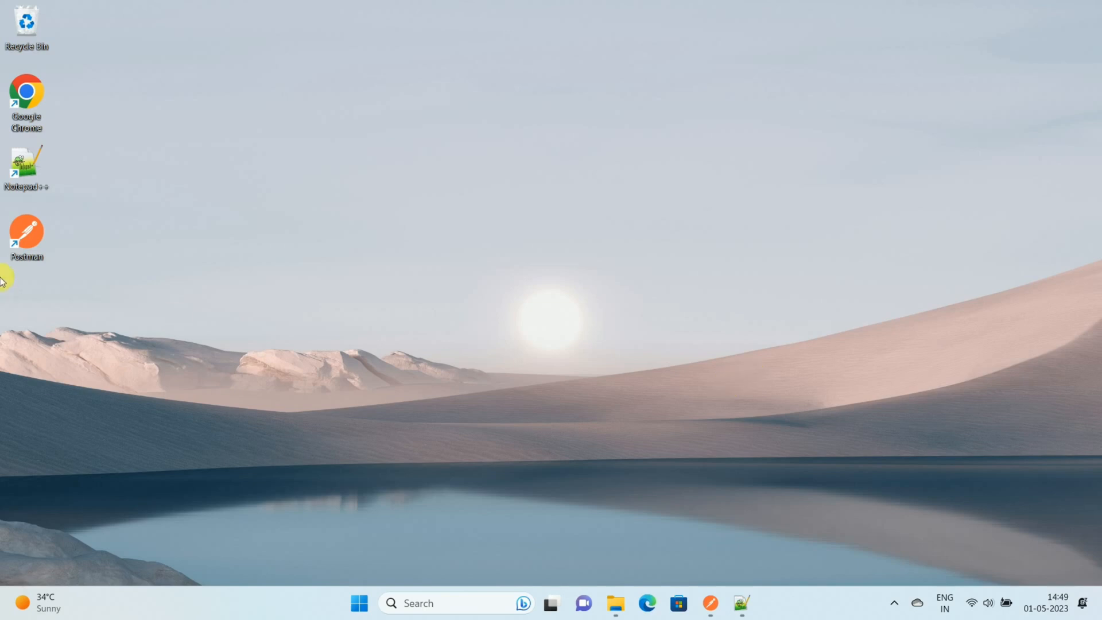
pyautogui.moveTo(32, 243)
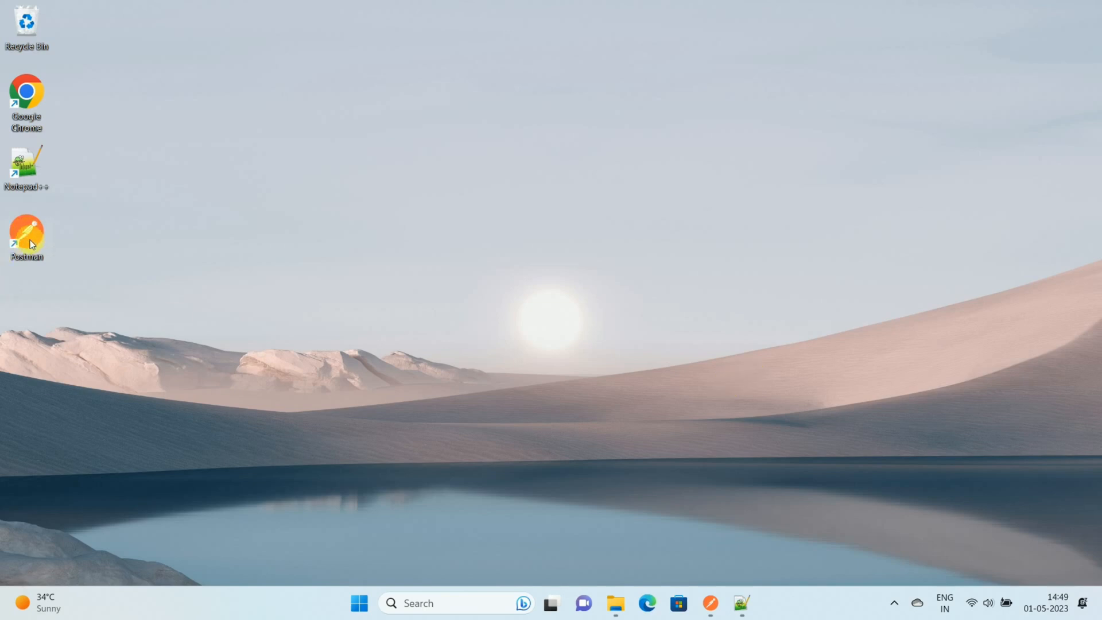
pyautogui.moveTo(748, 537)
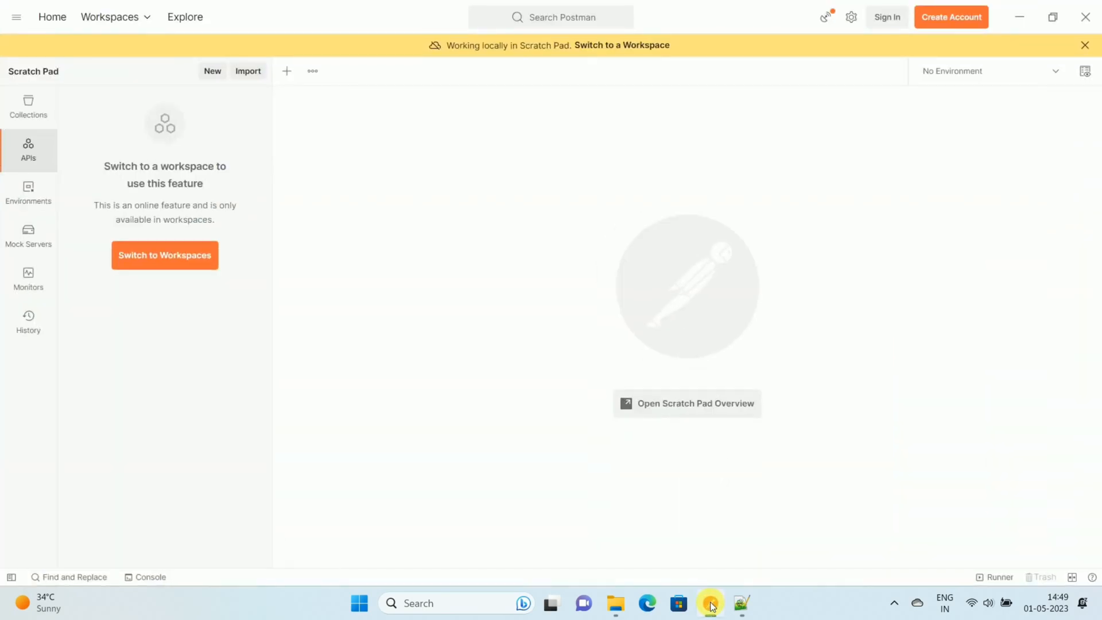
pyautogui.moveTo(349, 156)
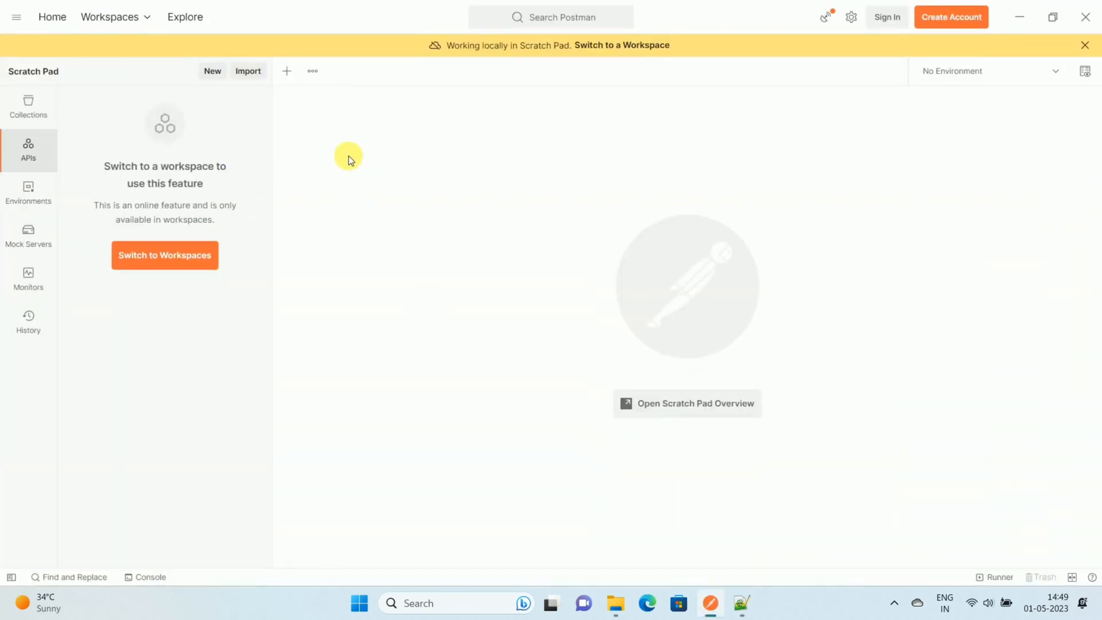
pyautogui.moveTo(333, 180)
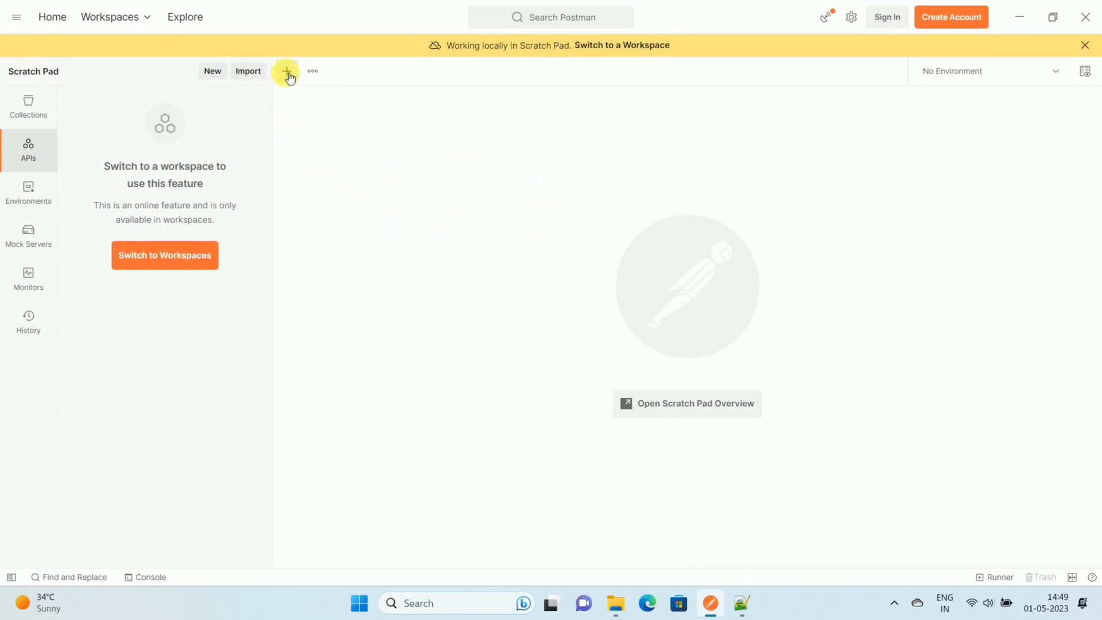
# Step: Open a new blank request tab in the Scratch Pad
pyautogui.click(285, 71)
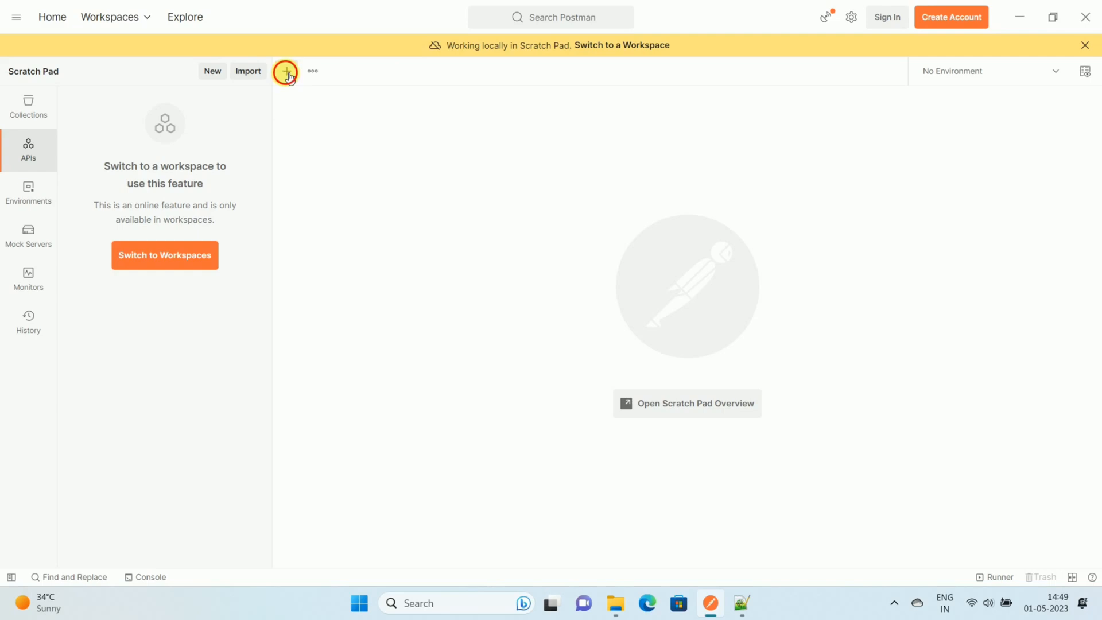
# Step: Paste the openlibrary.org books API URL with bibkeys and format=json into the request
pyautogui.click(286, 70)
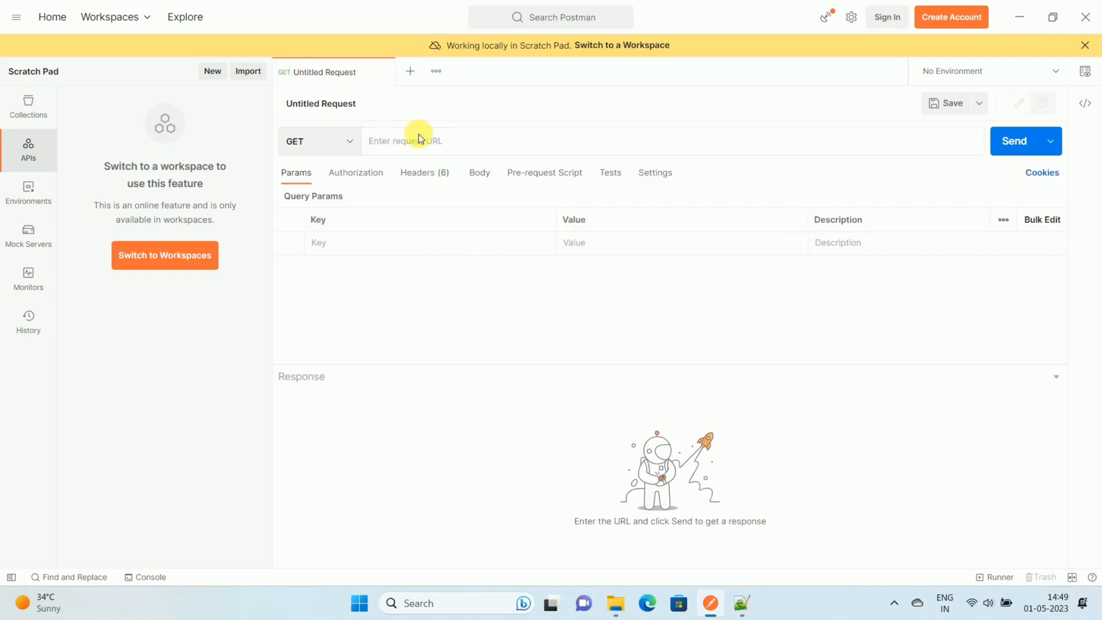
pyautogui.moveTo(417, 148)
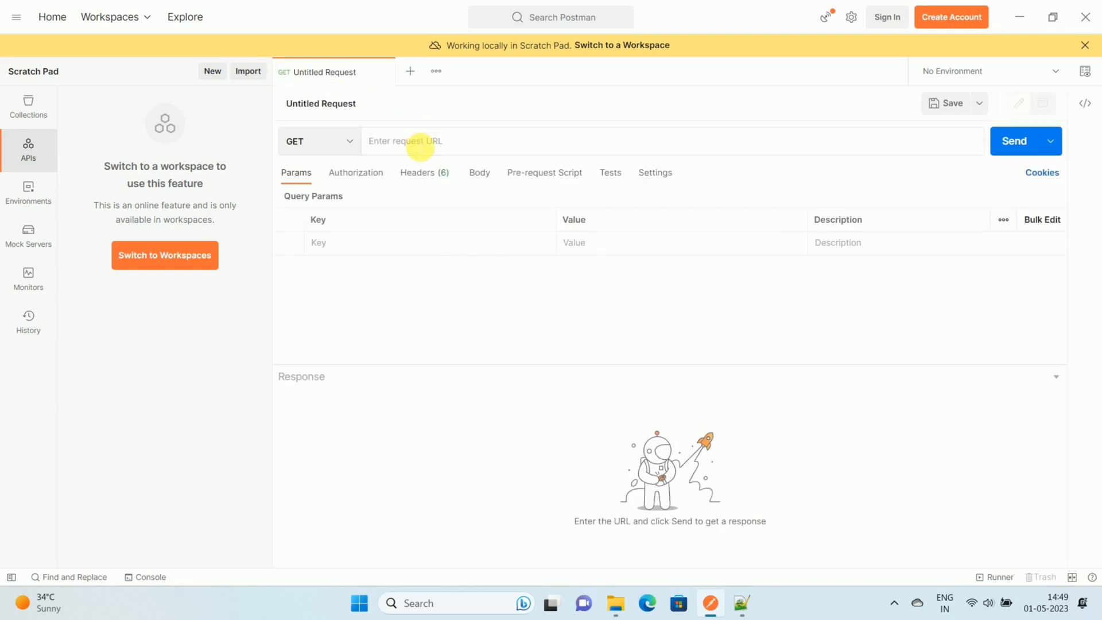
pyautogui.rightClick(417, 142)
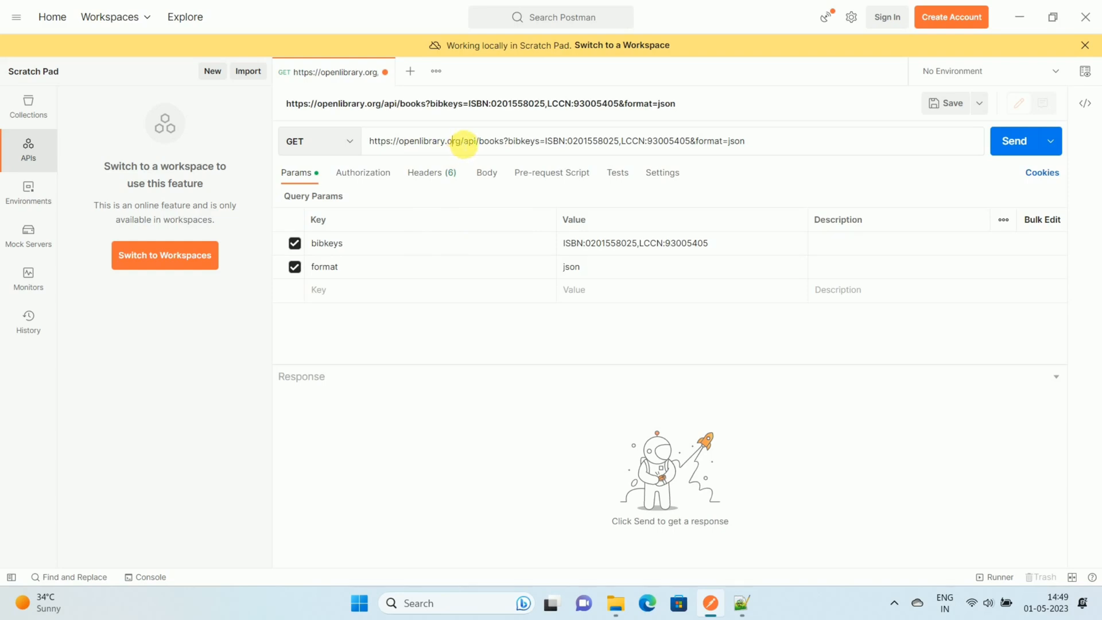
# Step: Replace the openlibrary.org host with {{url}} before /api/books
pyautogui.doubleClick(416, 141)
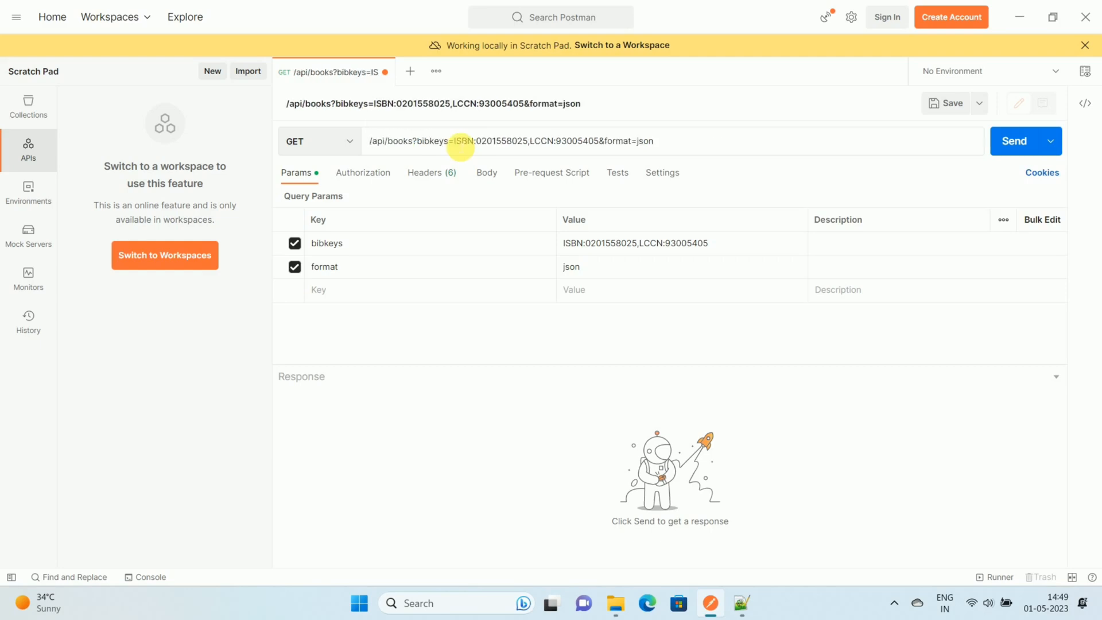
pyautogui.write('{{url')
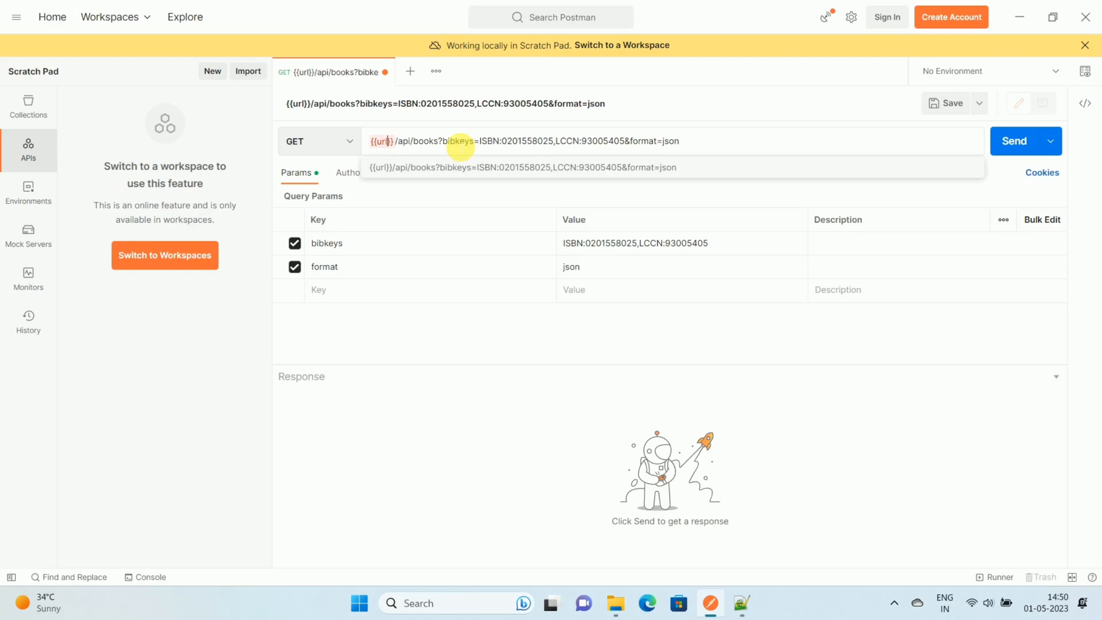
pyautogui.moveTo(380, 142)
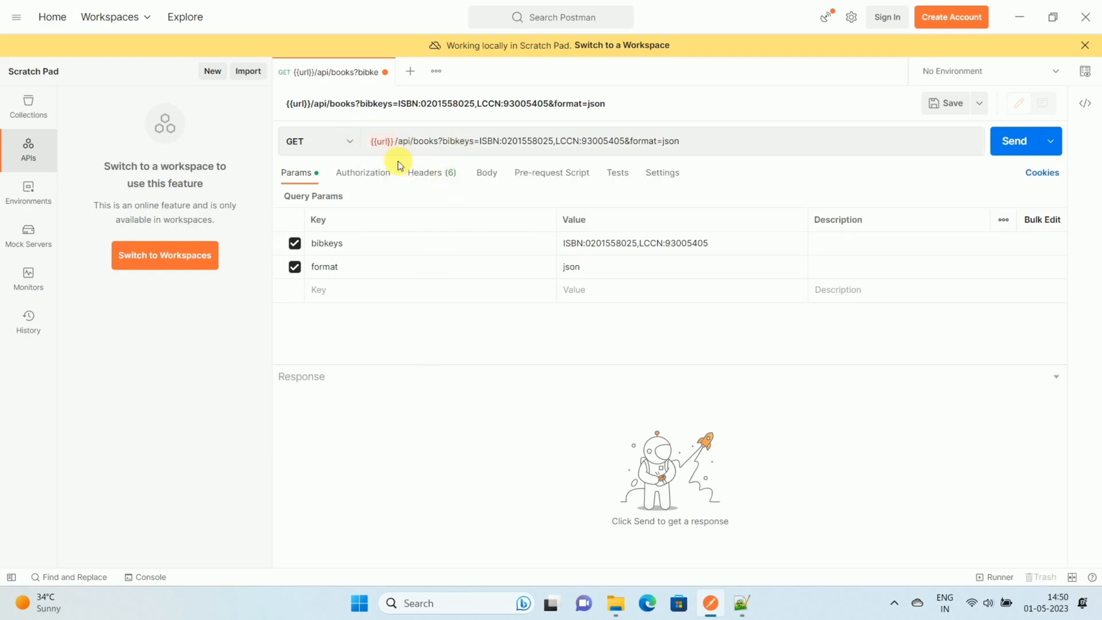
pyautogui.moveTo(29, 195)
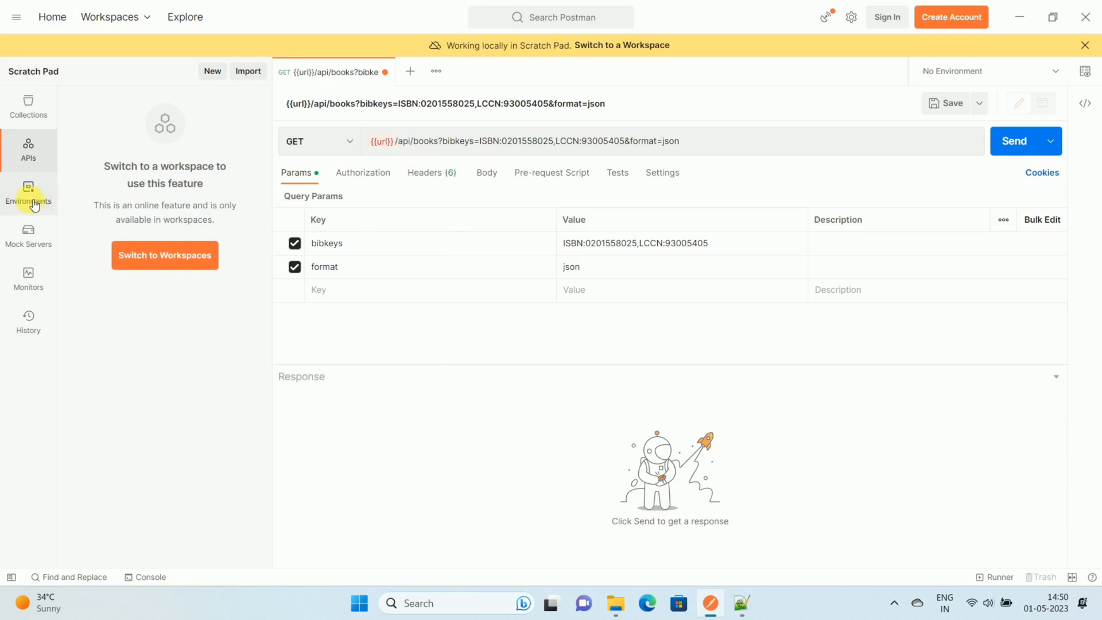
# Step: Create a new empty environment from the Environments sidebar
pyautogui.click(28, 193)
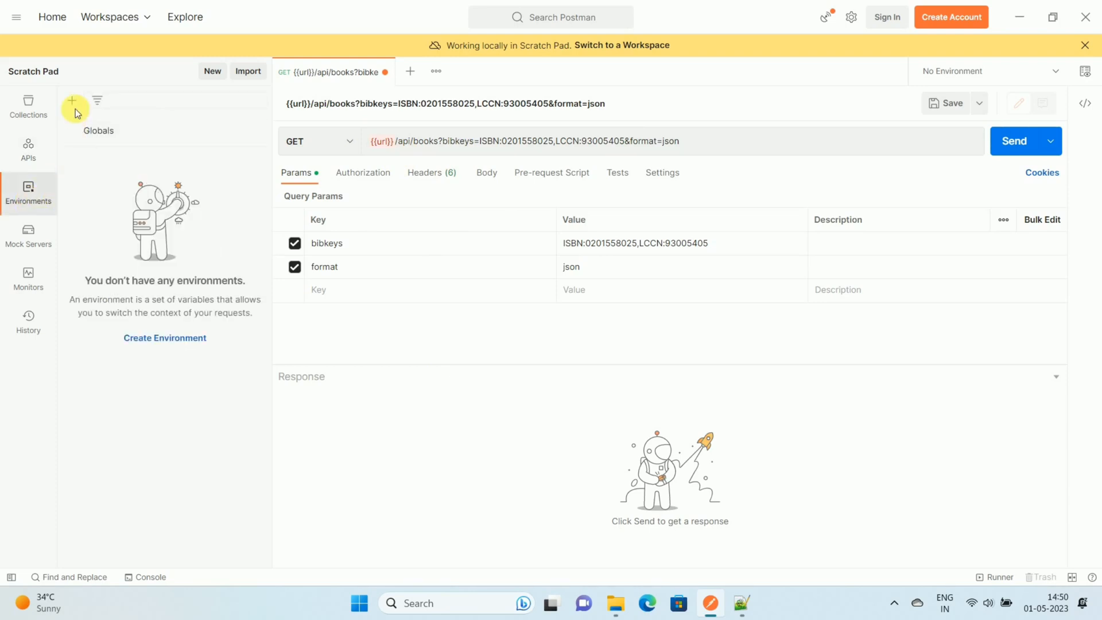
pyautogui.moveTo(73, 100)
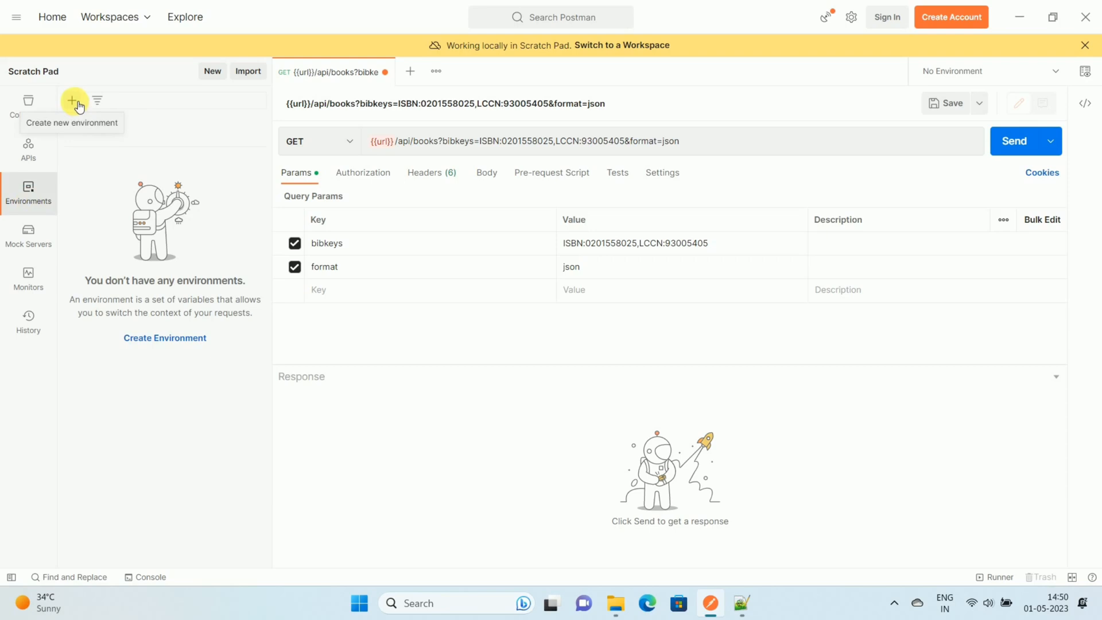
pyautogui.click(72, 100)
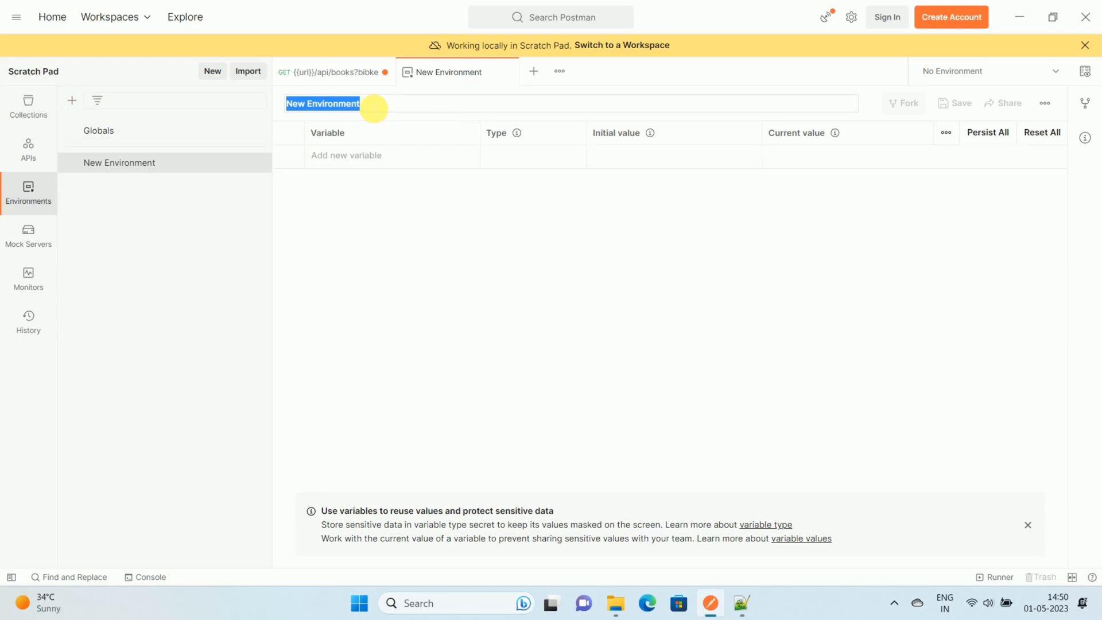
pyautogui.write('Test')
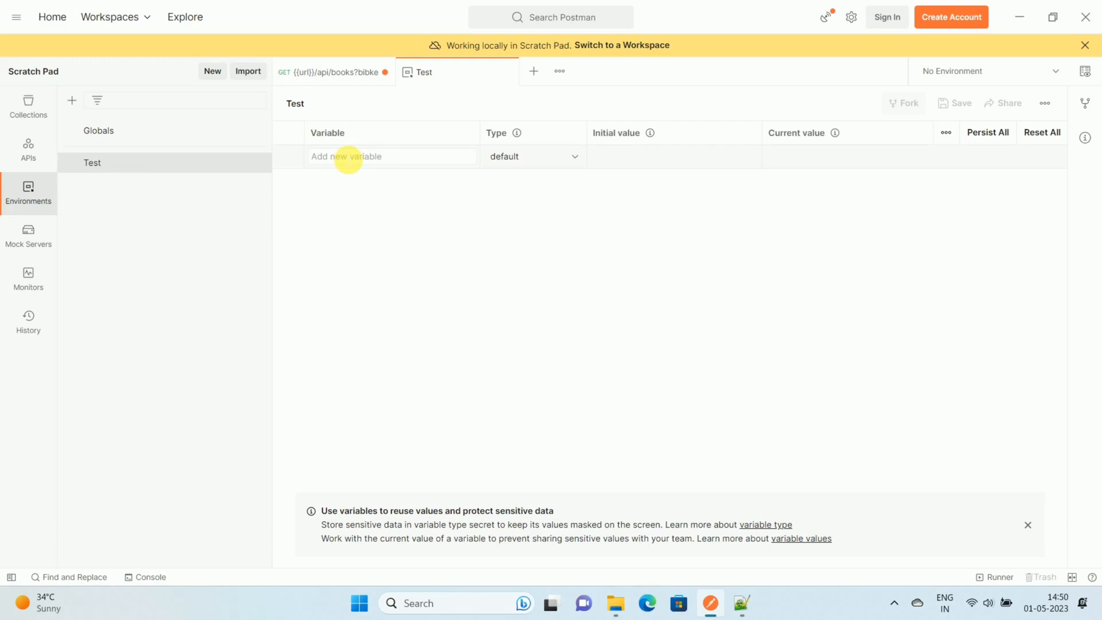
pyautogui.write('url')
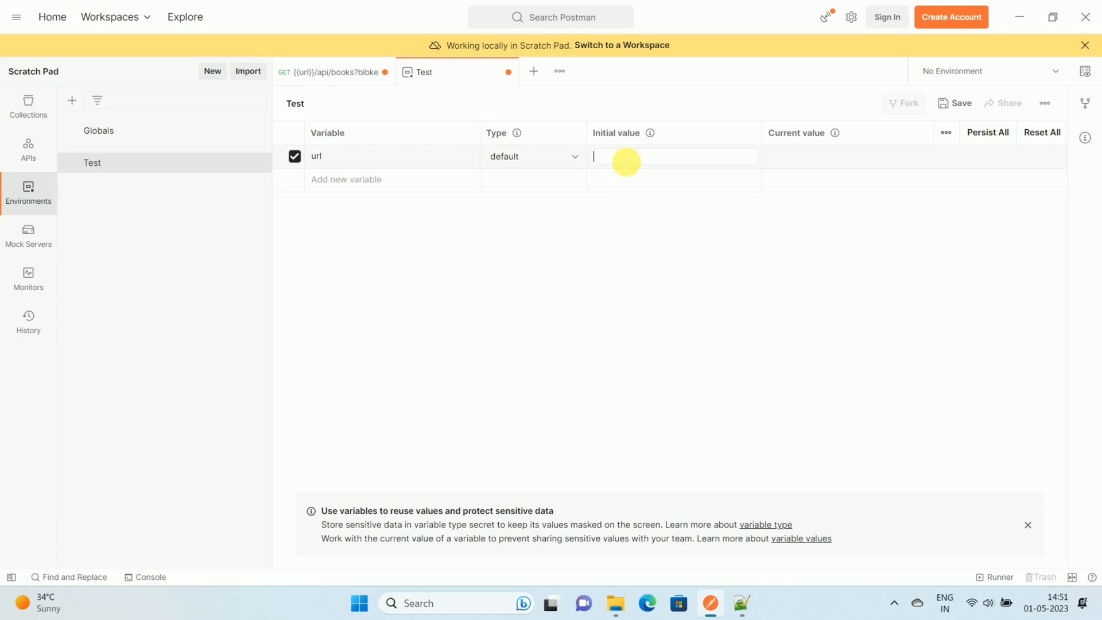
pyautogui.write('https://openlibrary.org')
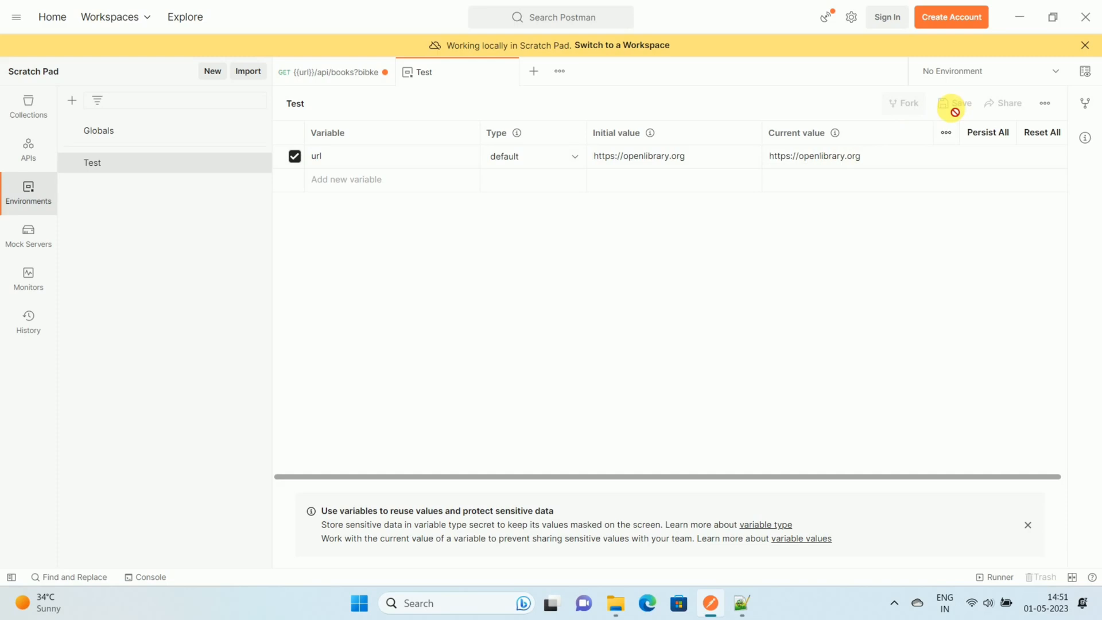
pyautogui.moveTo(332, 75)
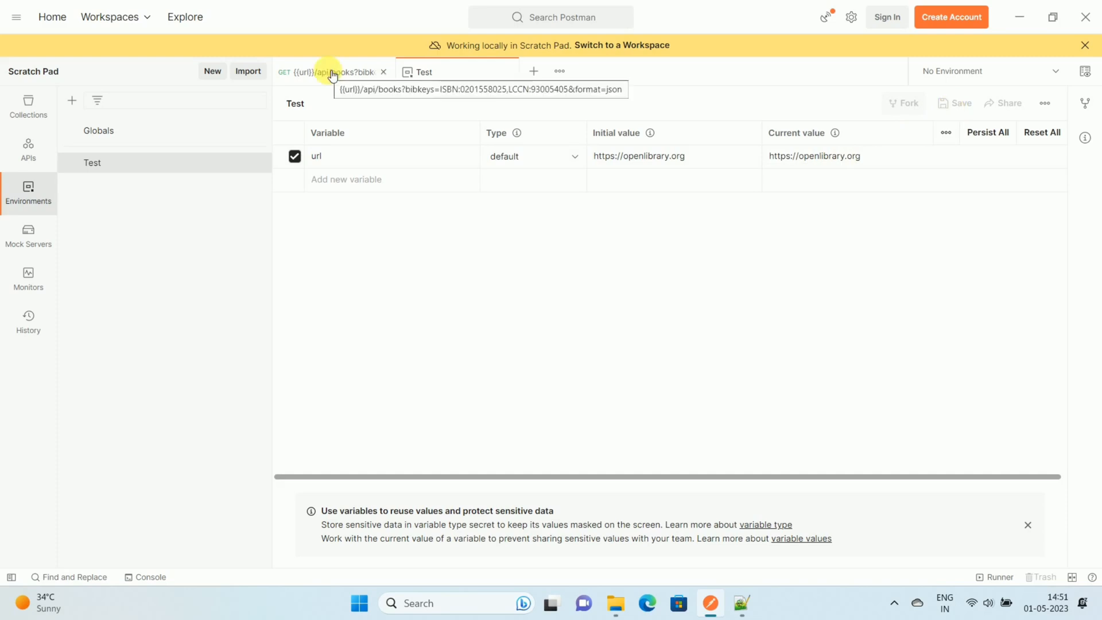
# Step: Switch back to the books request and select Test as the active environment
pyautogui.click(335, 72)
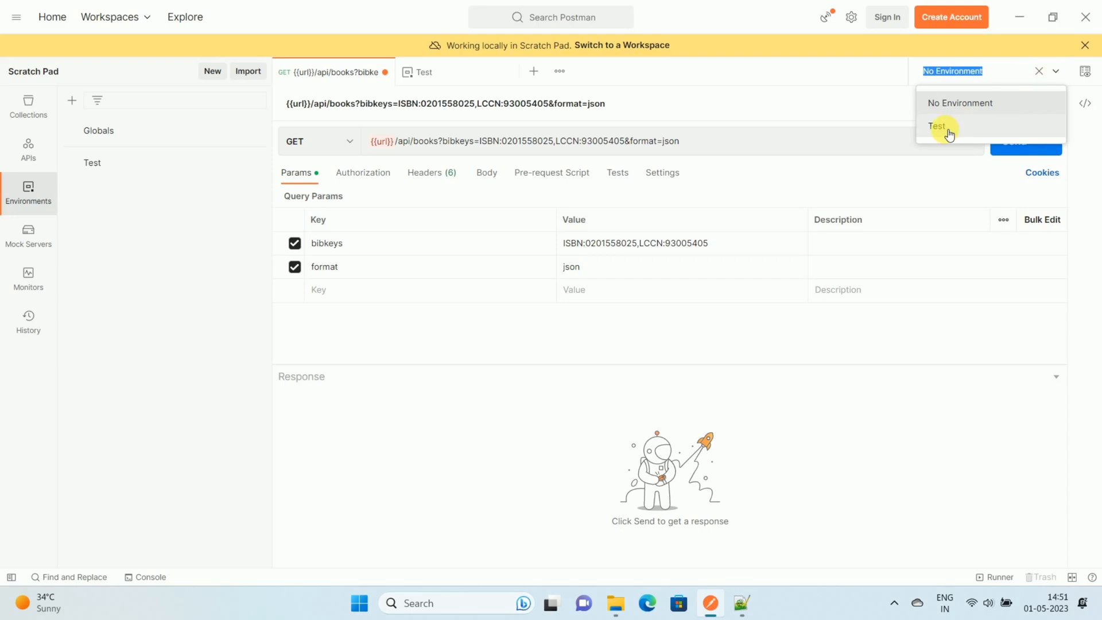
pyautogui.moveTo(955, 131)
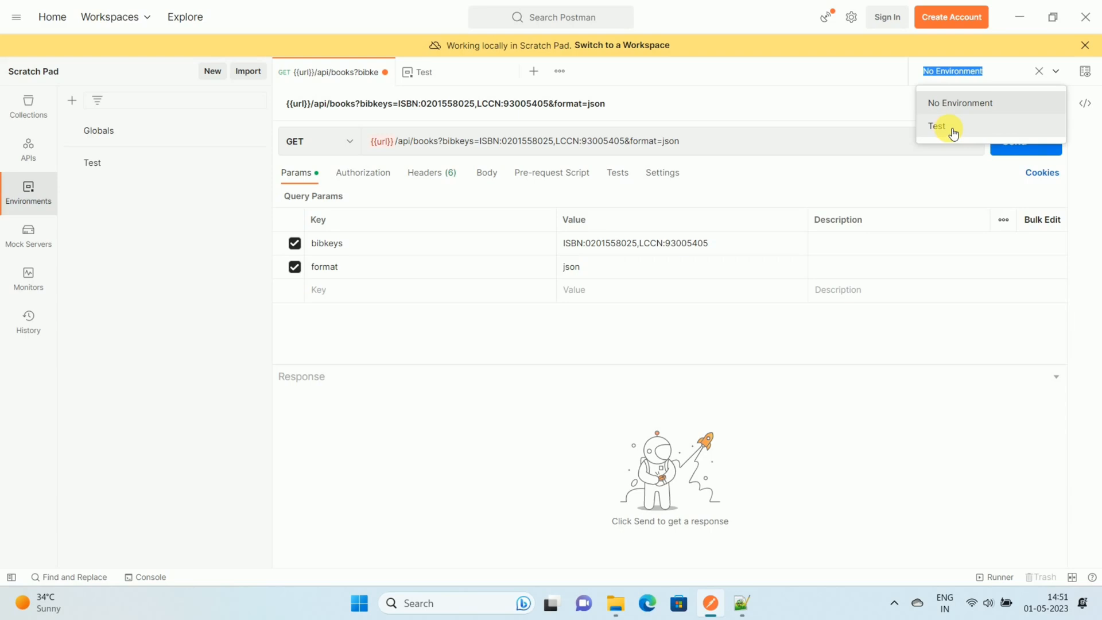
pyautogui.click(938, 126)
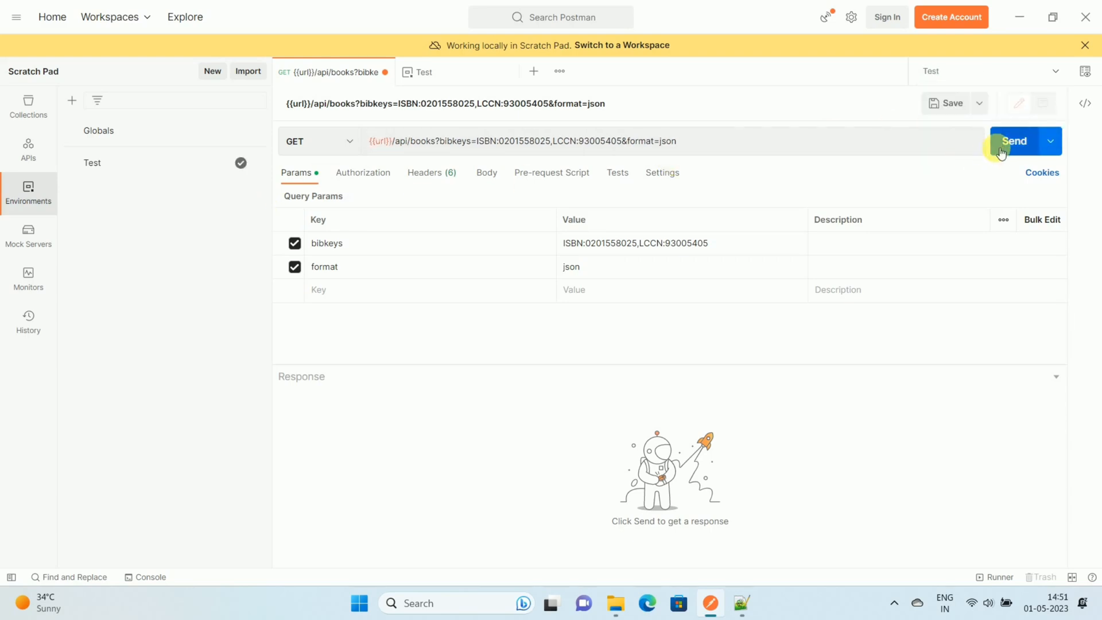
# Step: Send the {{url}}/api/books request and receive a 200 OK JSON response
pyautogui.click(1015, 142)
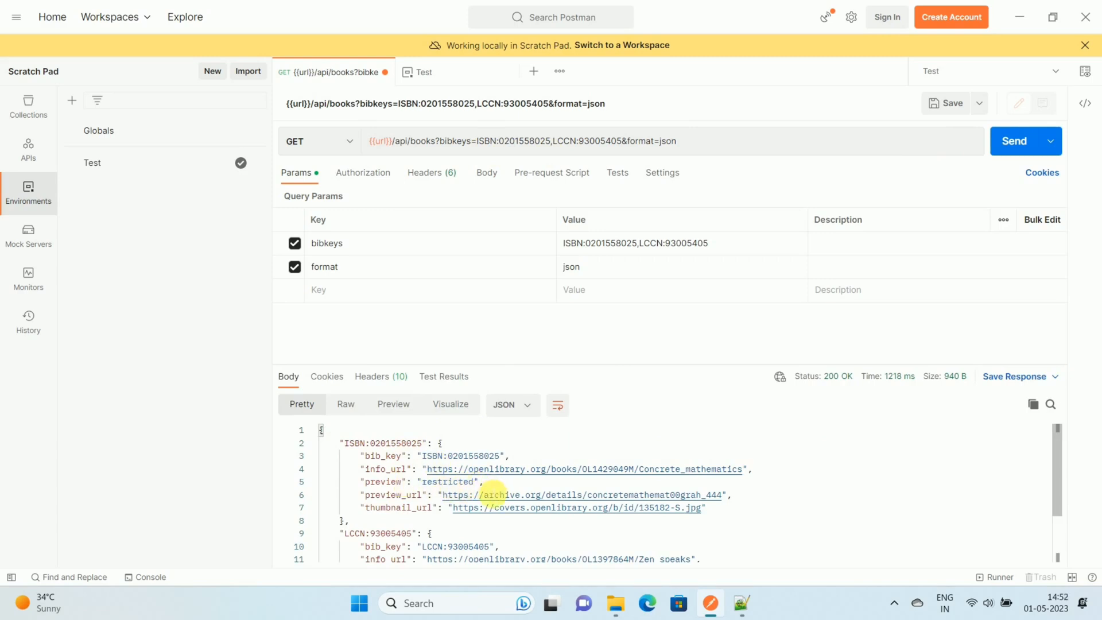
pyautogui.moveTo(853, 374)
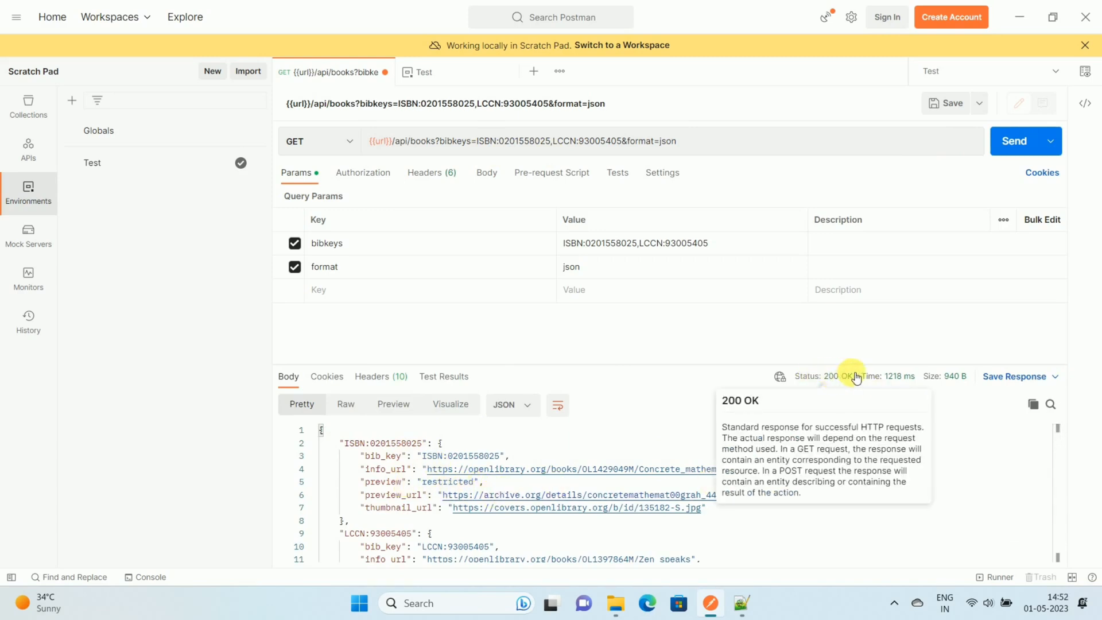
pyautogui.moveTo(381, 142)
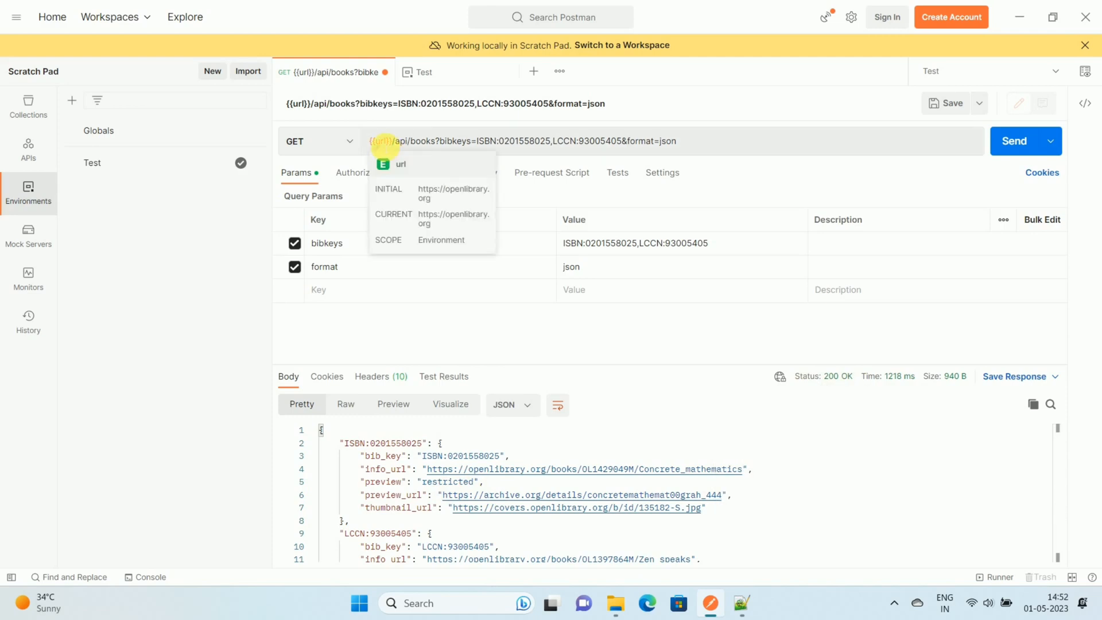